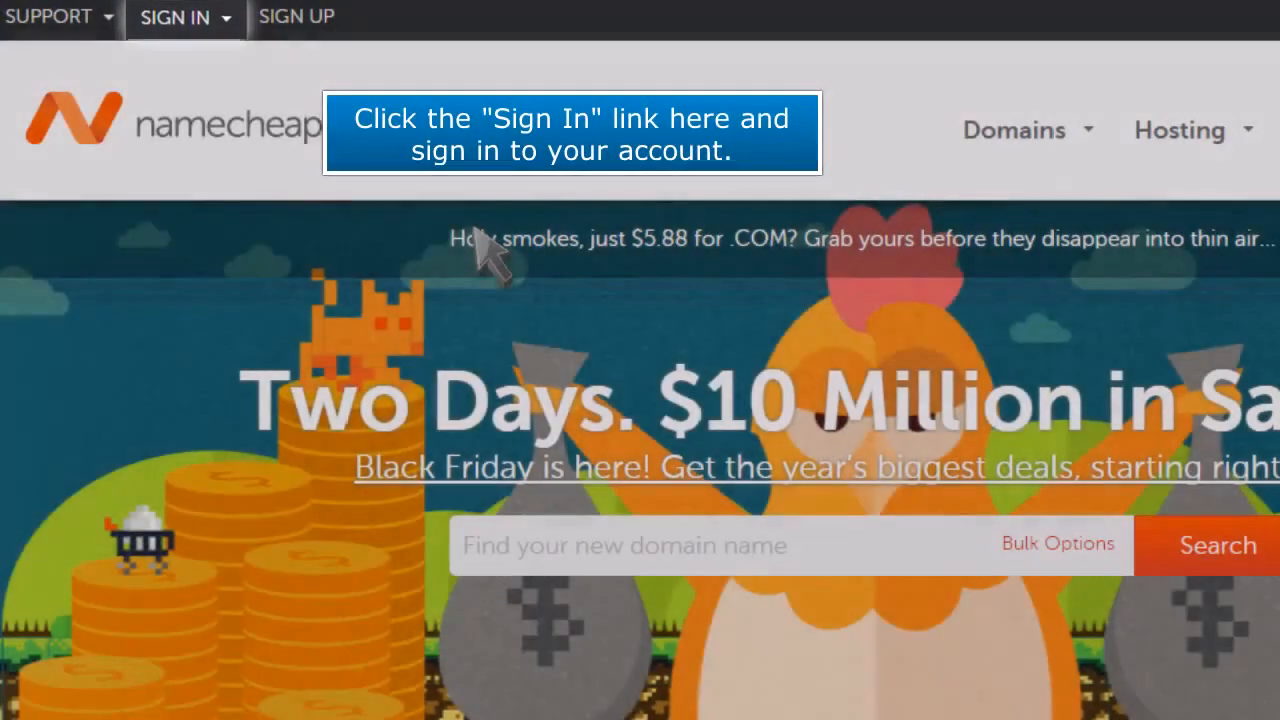
- Sign in as demowolf and manage the domain mybus123.com from the dashboard
{"action": "left_click", "coordinate": [186, 16]}
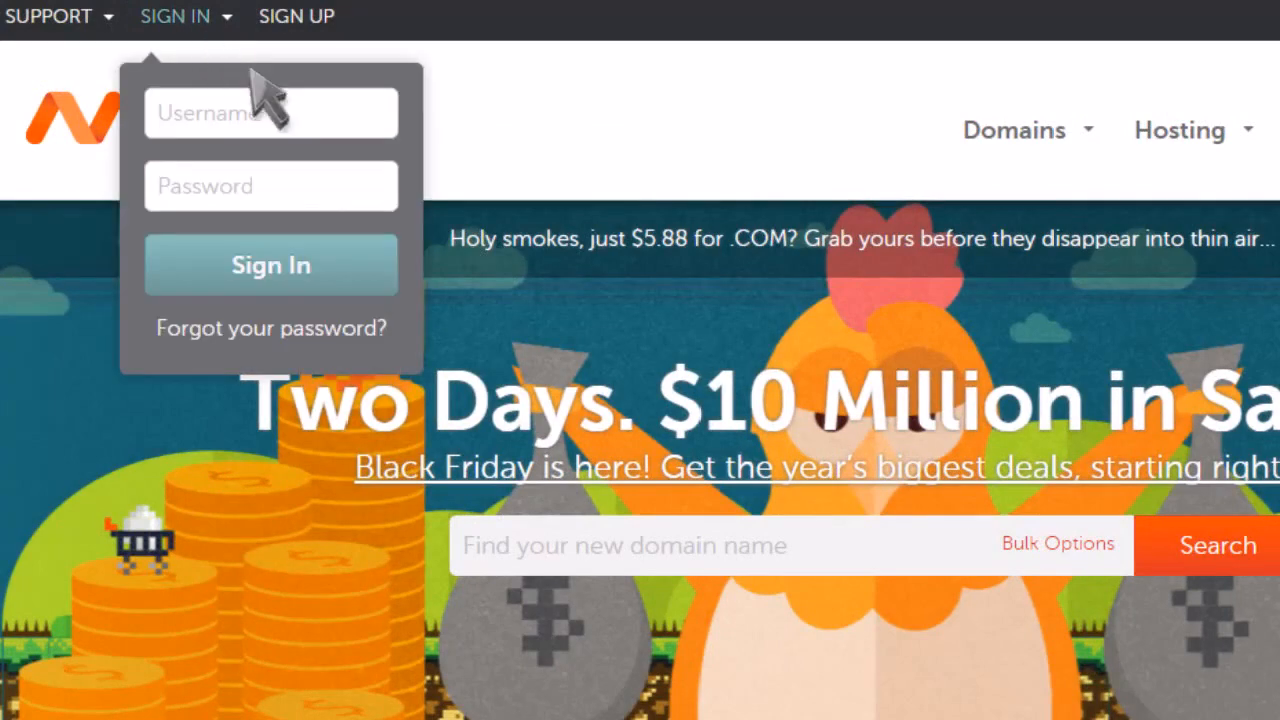
{"action": "type", "text": "demowolf"}
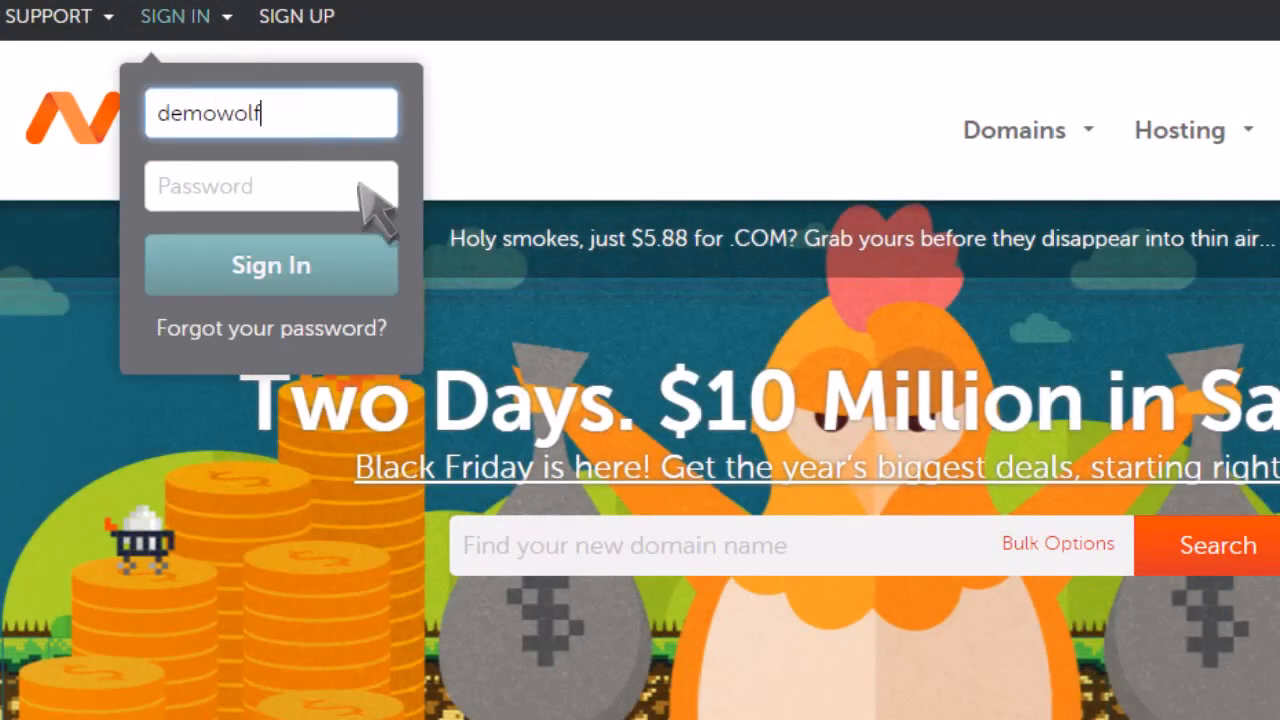
{"action": "left_click", "coordinate": [272, 264]}
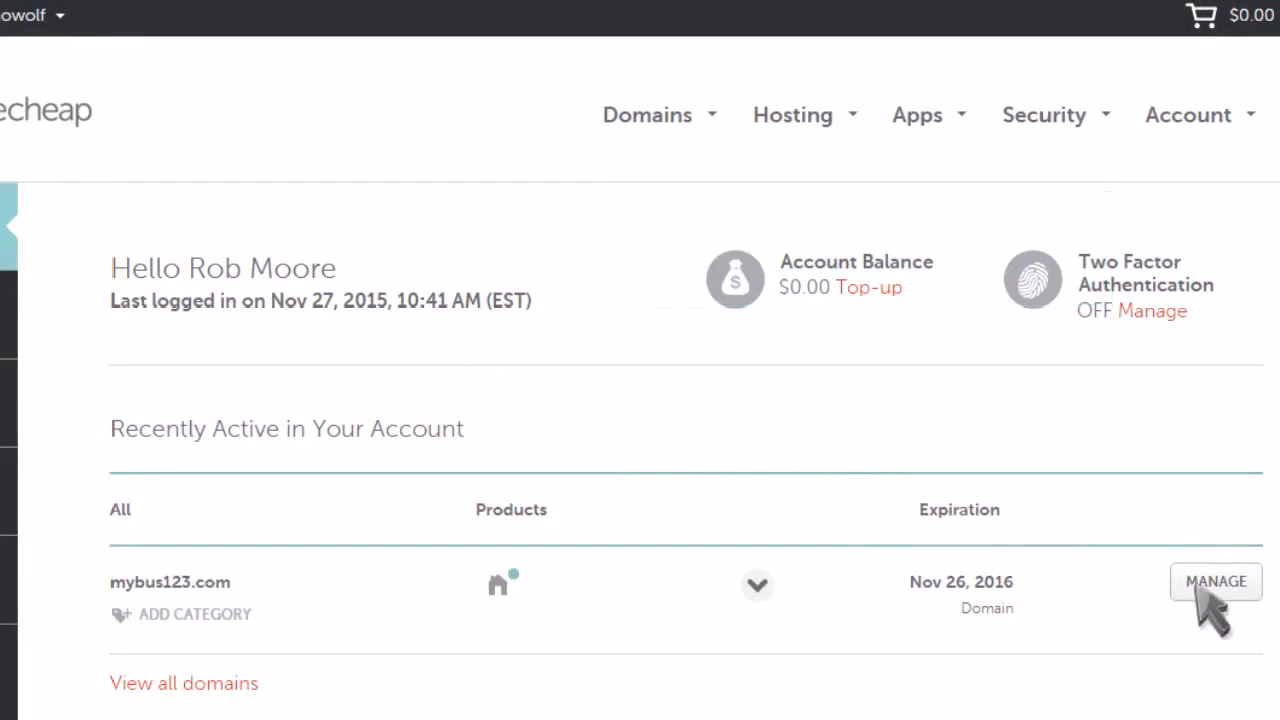
{"action": "left_click", "coordinate": [1216, 580]}
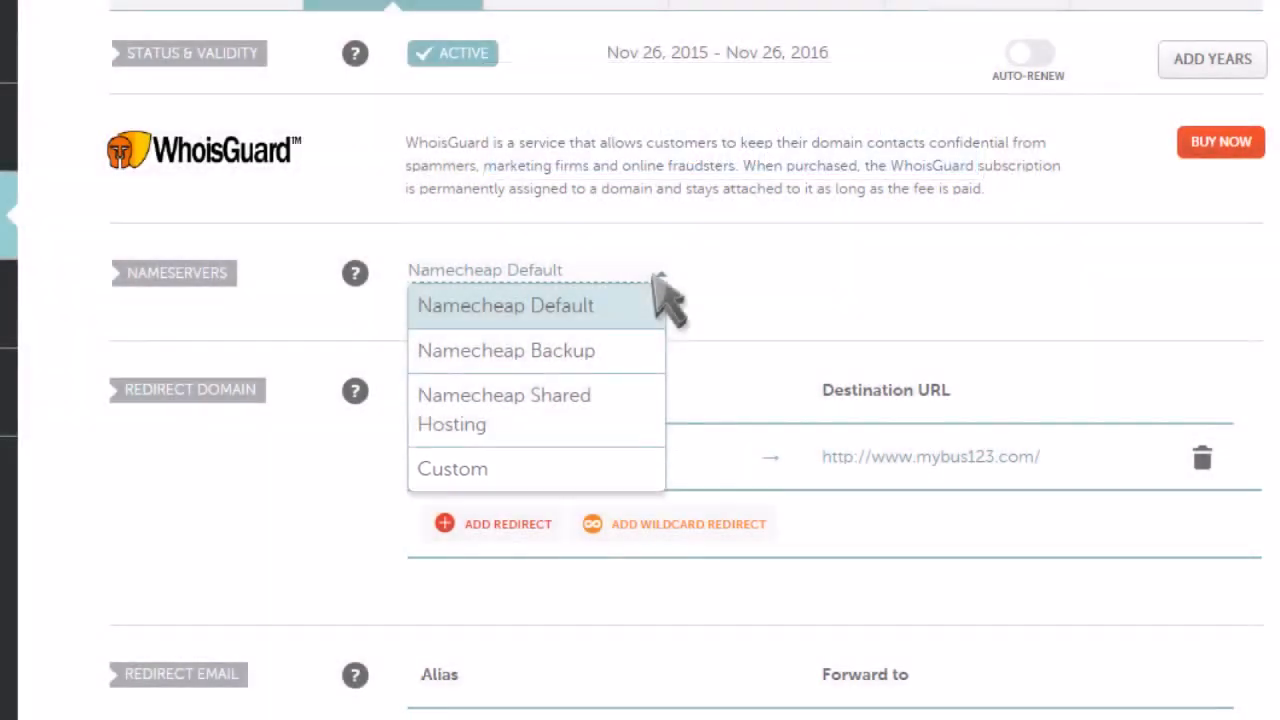
- Set custom nameservers ns1.bishmore.com and ns2.bishmore.com and confirm the DNS update
{"action": "left_click", "coordinate": [452, 468]}
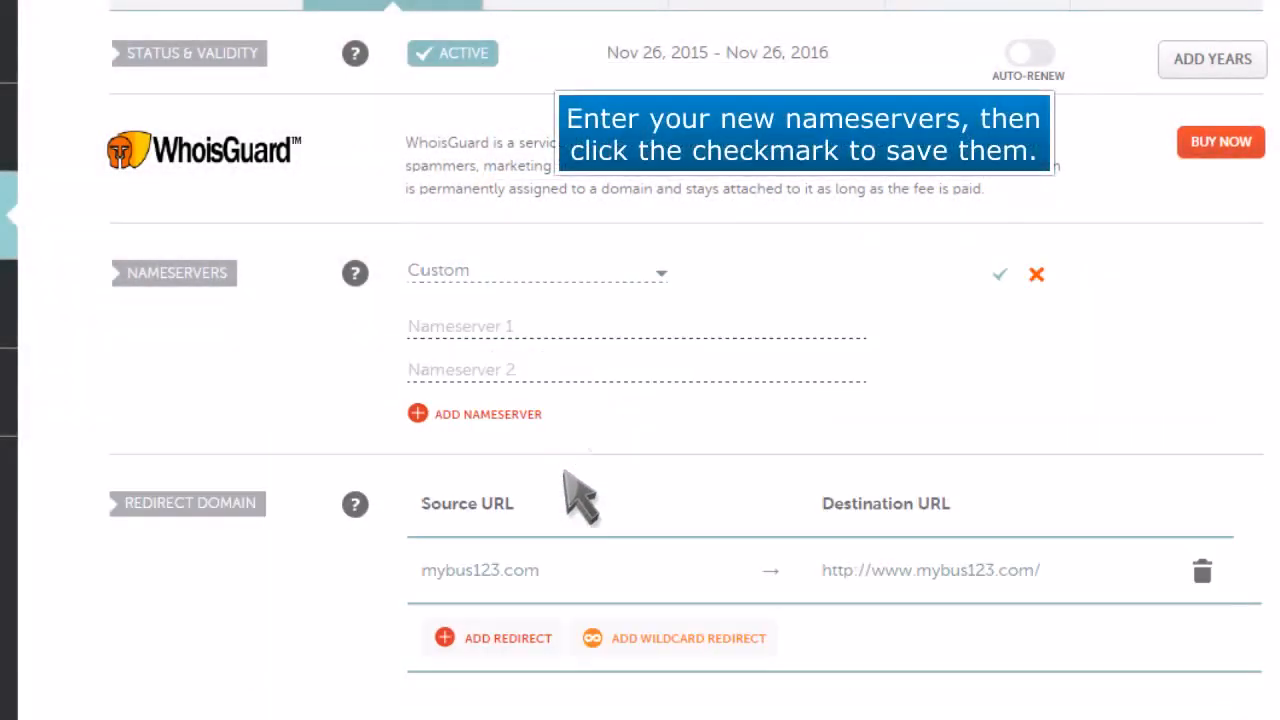
{"action": "left_click", "coordinate": [996, 272]}
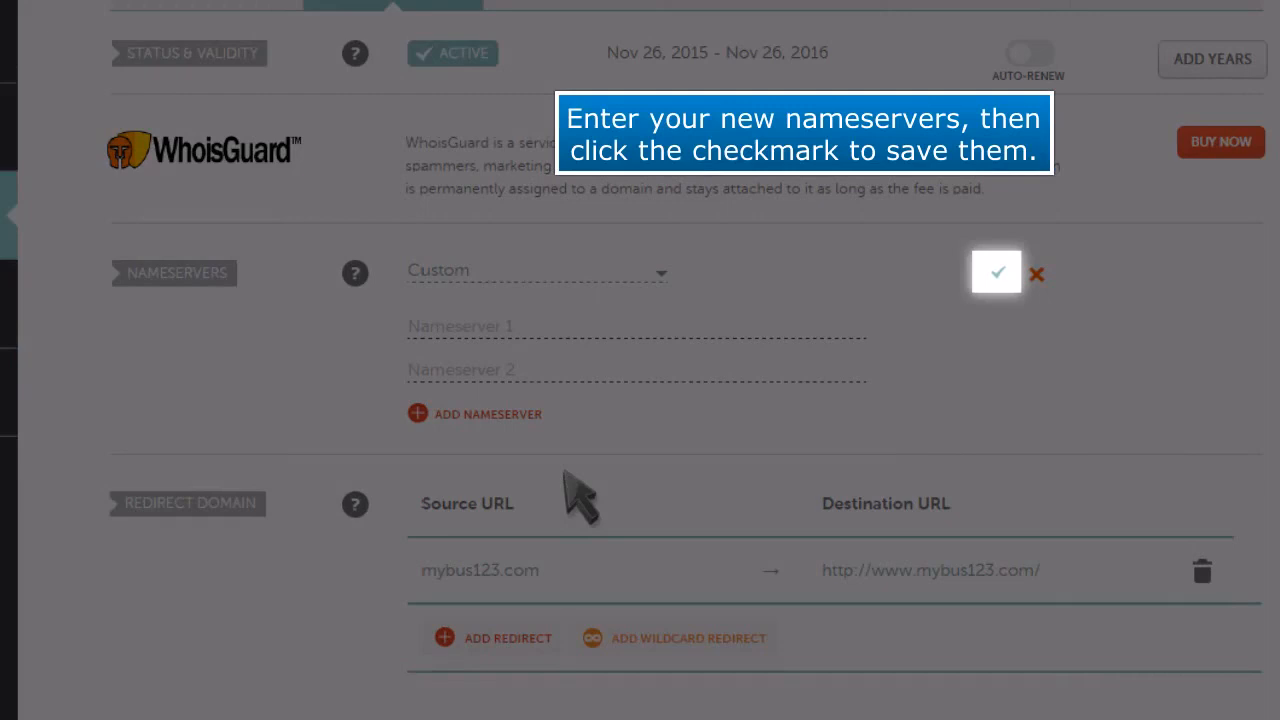
{"action": "type", "text": "ns1.bishmore.com"}
{"action": "type", "text": "ns2.bishmore.com"}
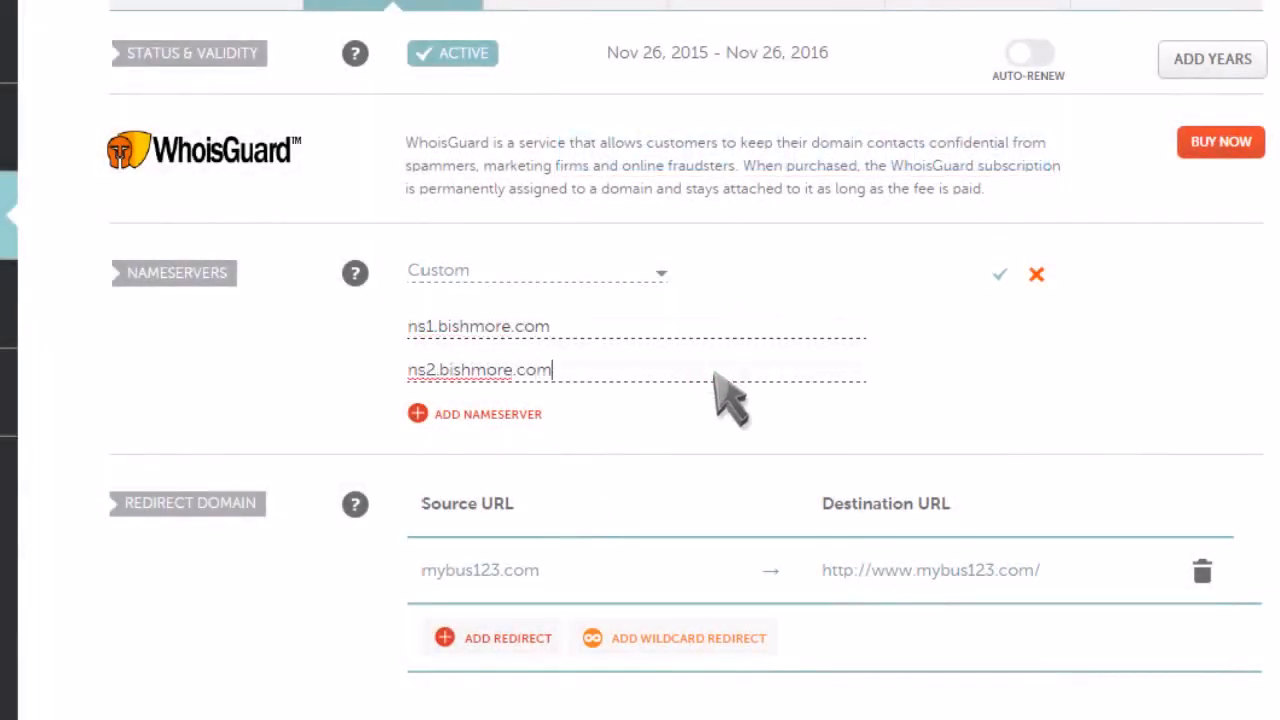
{"action": "left_click", "coordinate": [998, 274]}
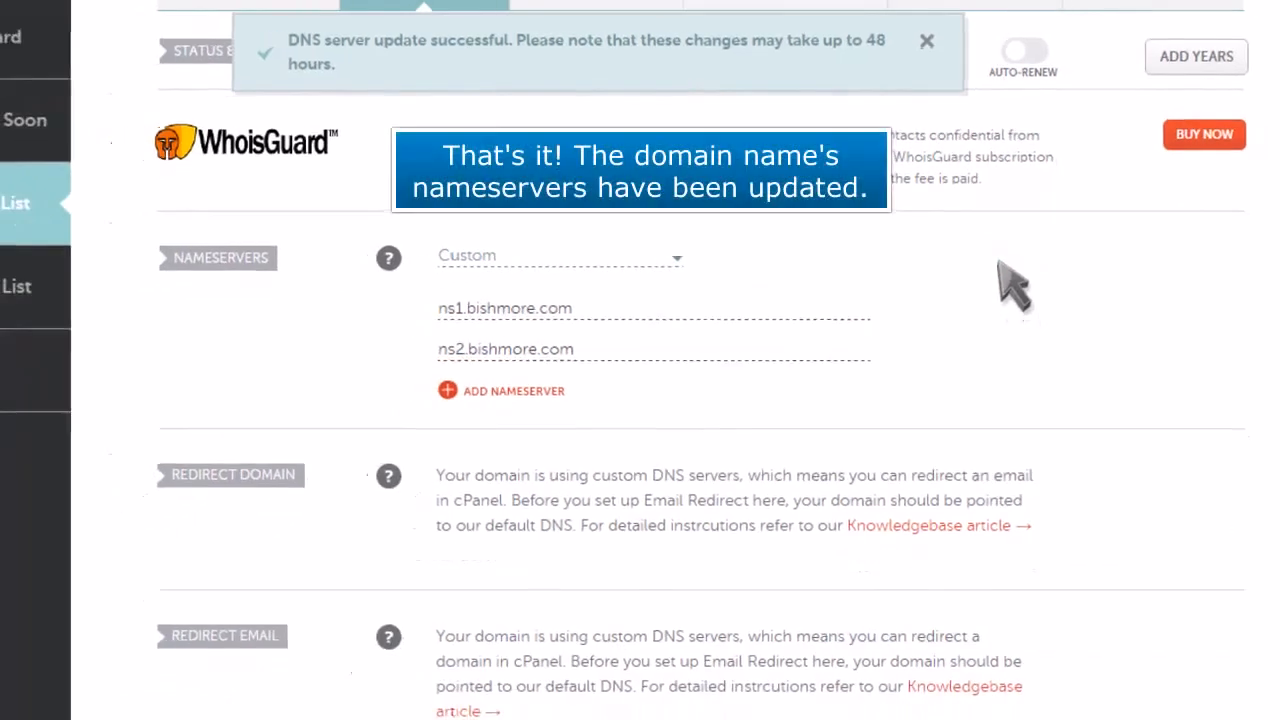